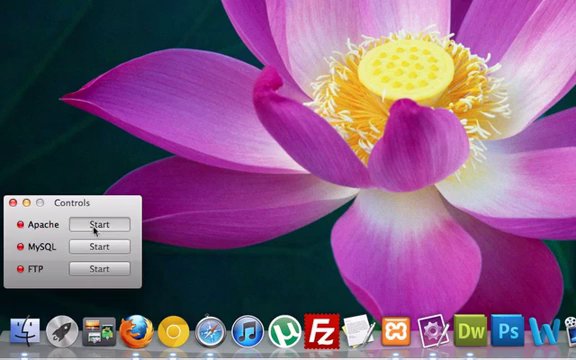
Start the Apache and MySQL servers in XAMPP Control.
{"action": "left_click", "coordinate": [99, 223]}
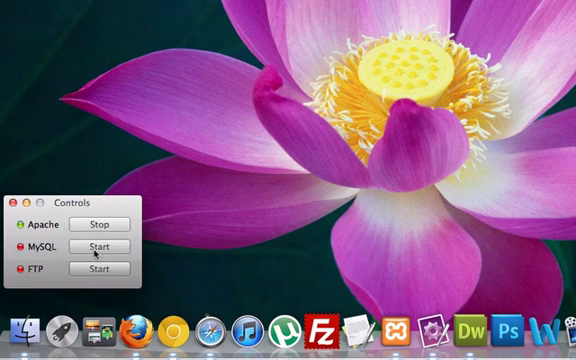
{"action": "left_click", "coordinate": [100, 246]}
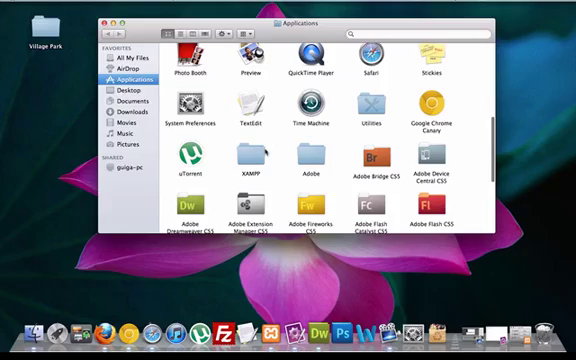
Create a folder named CH inside XAMPP's xamppfiles/htdocs, authorizing with the password.
{"action": "scroll", "scroll_direction": "down", "scroll_amount": 3}
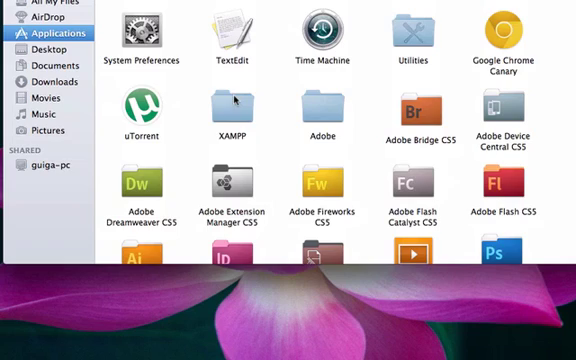
{"action": "double_click", "coordinate": [233, 100]}
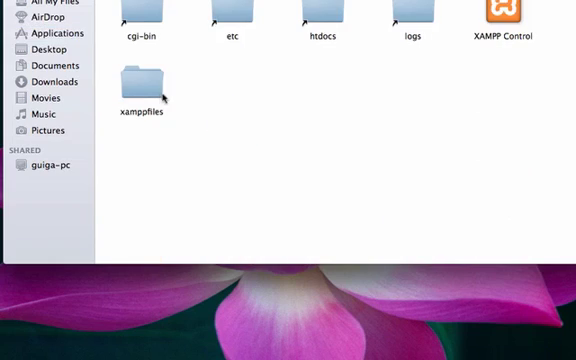
{"action": "mouse_move", "coordinate": [318, 42]}
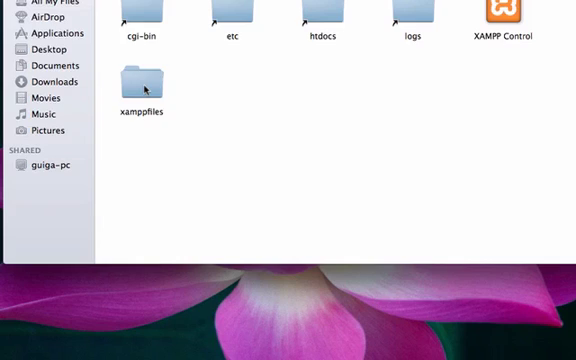
{"action": "double_click", "coordinate": [143, 85]}
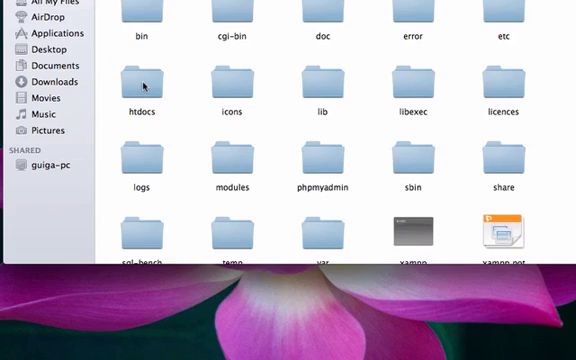
{"action": "scroll", "scroll_direction": "down", "scroll_amount": 3}
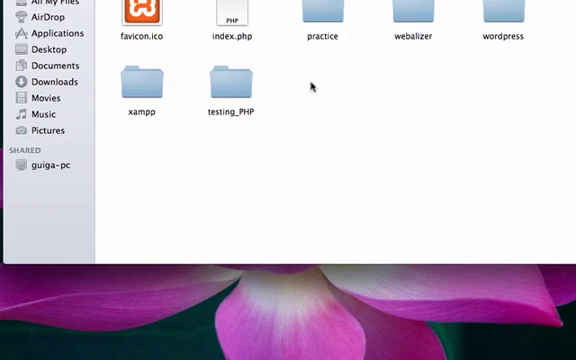
{"action": "right_click", "coordinate": [230, 30]}
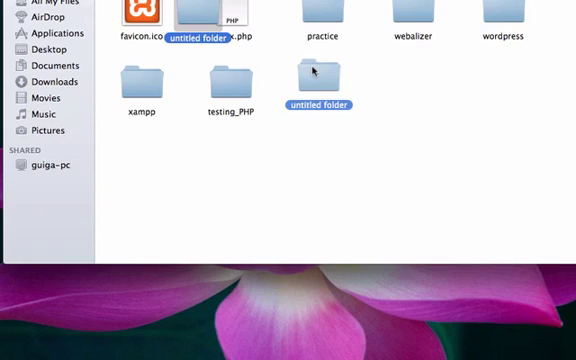
{"action": "left_click", "coordinate": [321, 74]}
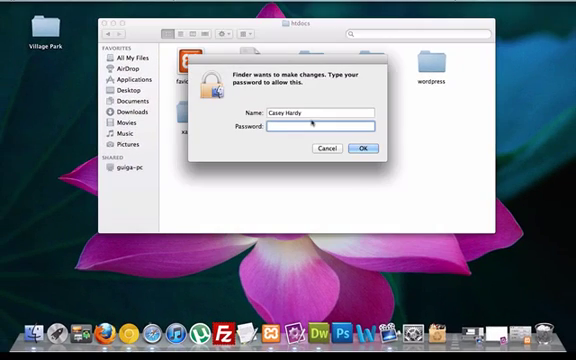
{"action": "left_click", "coordinate": [361, 147]}
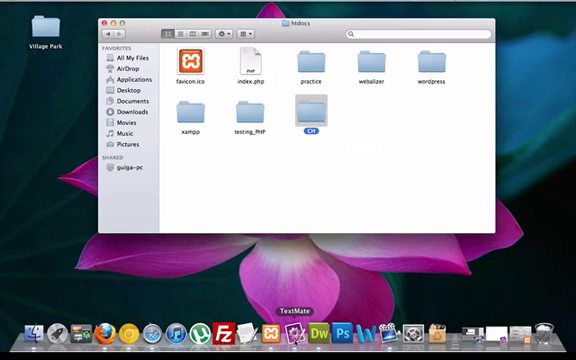
Write <?php echo "please work?!?!"; ?> into a new TextMate document.
{"action": "double_click", "coordinate": [246, 60]}
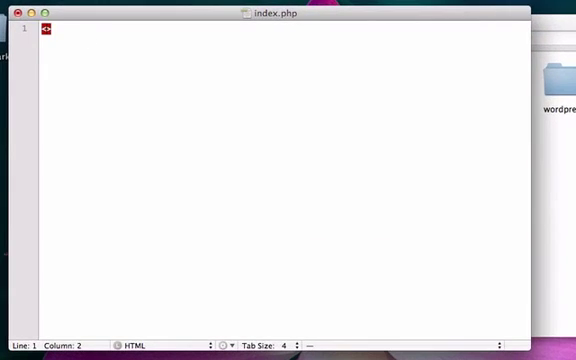
{"action": "type", "text": "<?php"}
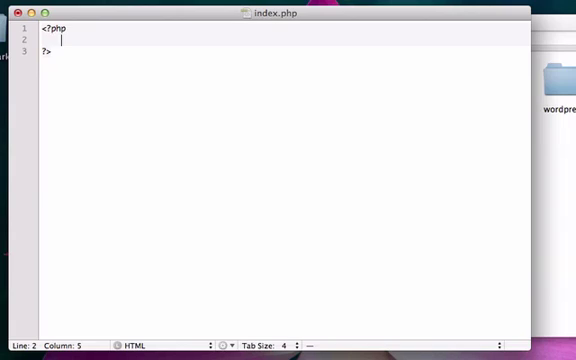
{"action": "type", "text": "echo"}
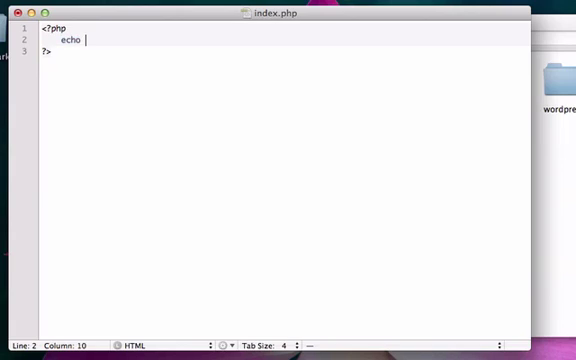
{"action": "type", "text": "\"please wor"}
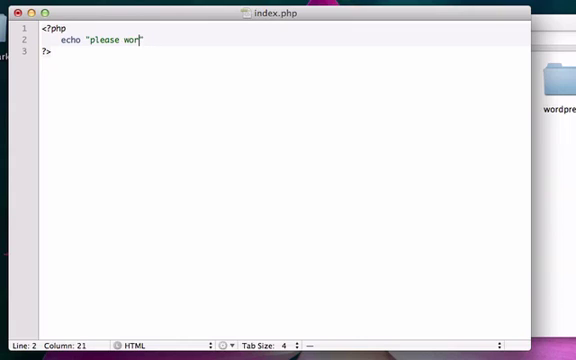
{"action": "type", "text": "k?!?!\""}
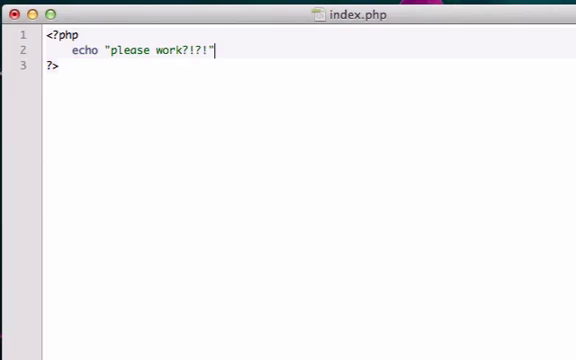
{"action": "type", "text": ";"}
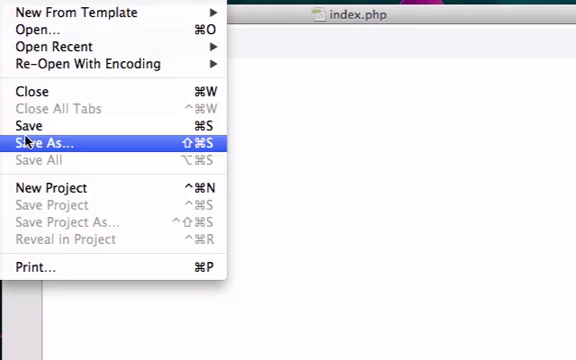
Save the script as index.php in the htdocs/CH folder.
{"action": "left_click", "coordinate": [45, 133]}
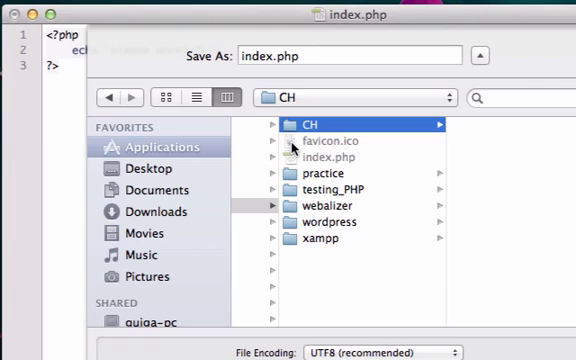
{"action": "left_click", "coordinate": [152, 147]}
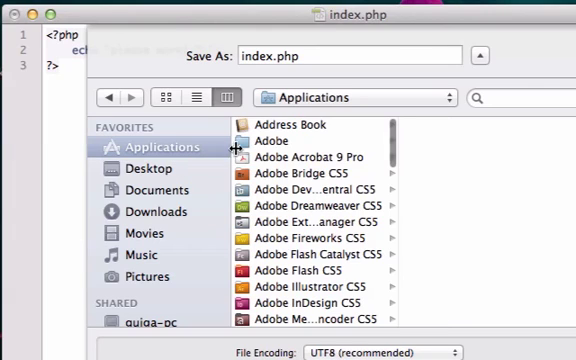
{"action": "scroll", "scroll_direction": "down", "scroll_amount": 3}
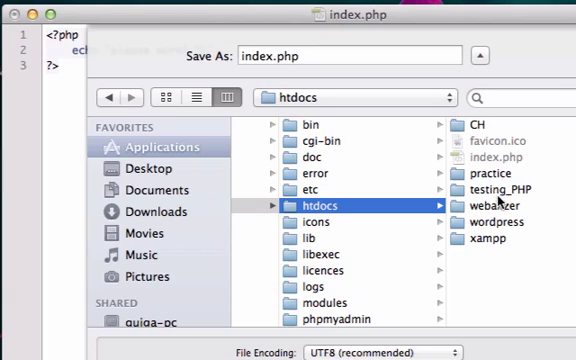
{"action": "mouse_move", "coordinate": [490, 230]}
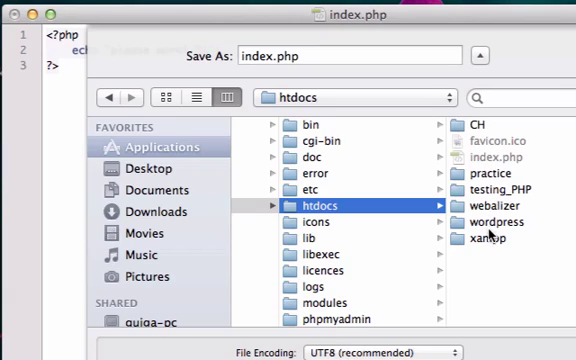
{"action": "double_click", "coordinate": [481, 124]}
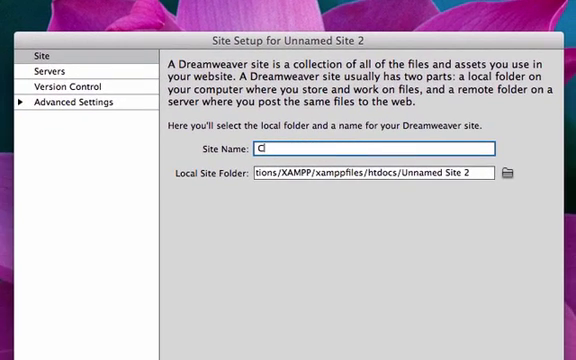
Name the site CH and set its local site folder to XAMPP's htdocs/CH.
{"action": "type", "text": "H"}
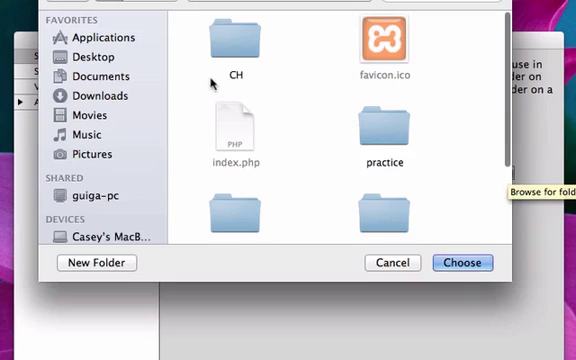
{"action": "mouse_move", "coordinate": [100, 38]}
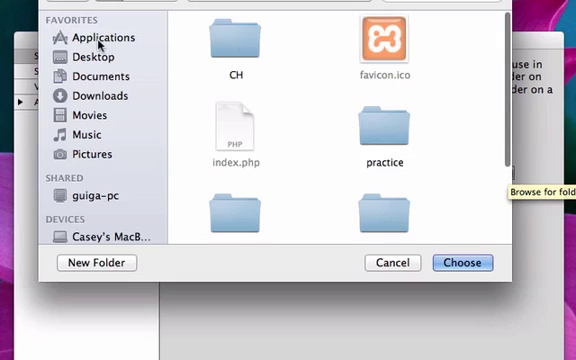
{"action": "left_click", "coordinate": [99, 37]}
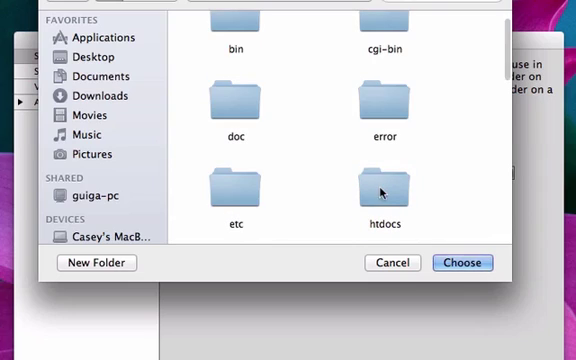
{"action": "scroll", "scroll_direction": "down", "scroll_amount": 3}
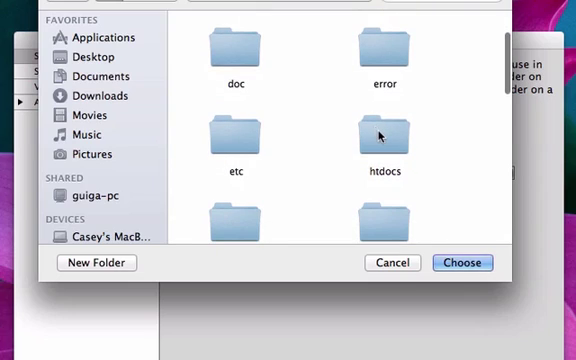
{"action": "double_click", "coordinate": [381, 140]}
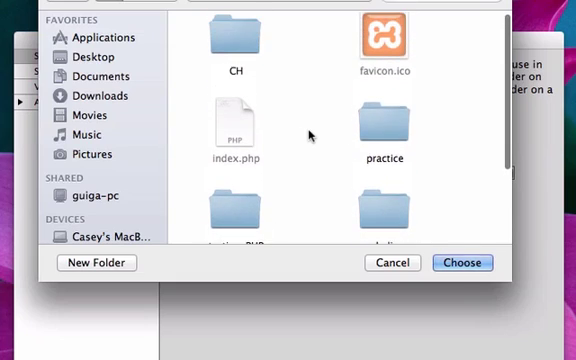
{"action": "left_click", "coordinate": [232, 40]}
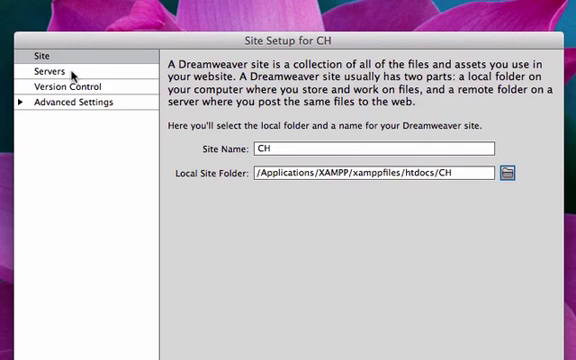
Add a server named Local Host connecting over Local/Network, browsing Applications for its folder.
{"action": "left_click", "coordinate": [44, 62]}
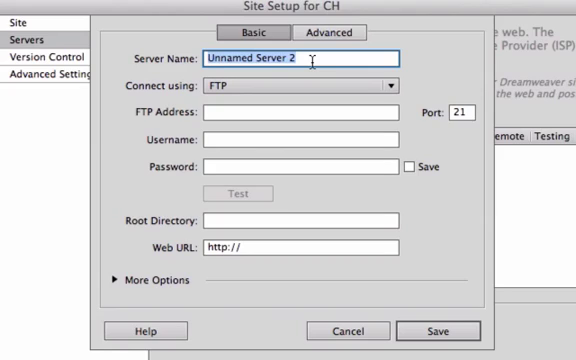
{"action": "type", "text": "Local"}
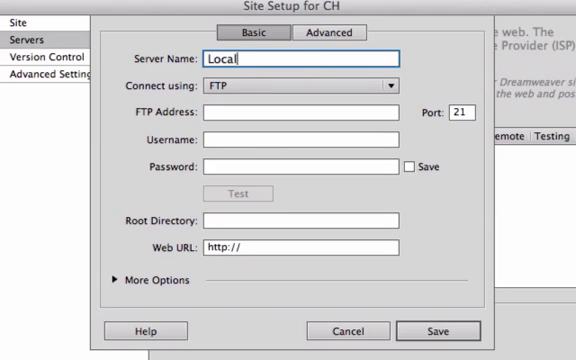
{"action": "type", "text": "H"}
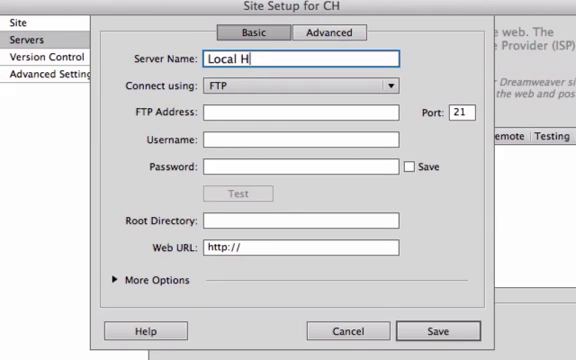
{"action": "type", "text": "ost"}
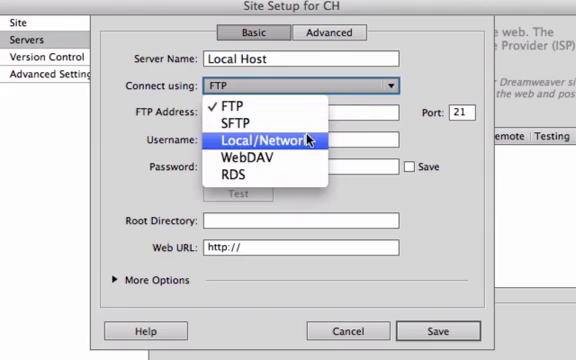
{"action": "left_click", "coordinate": [264, 141]}
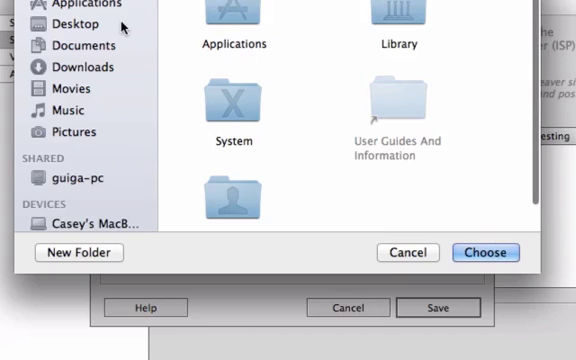
{"action": "left_click", "coordinate": [82, 6]}
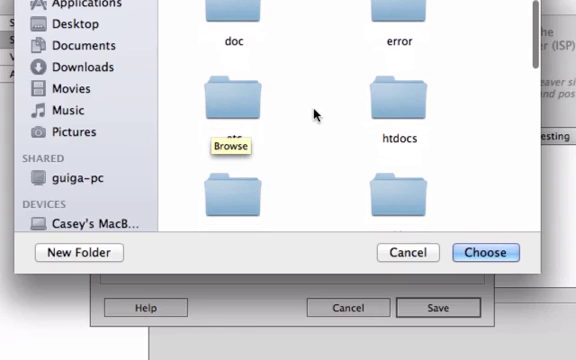
{"action": "scroll", "scroll_direction": "down", "scroll_amount": 3}
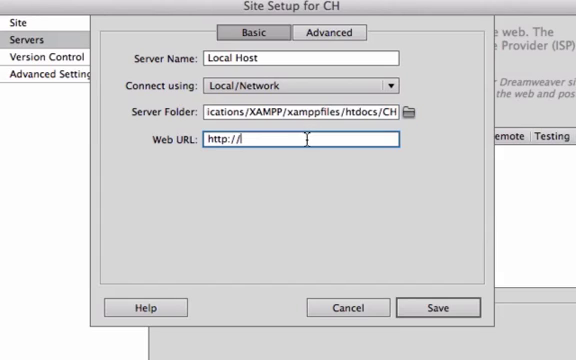
{"action": "type", "text": "local"}
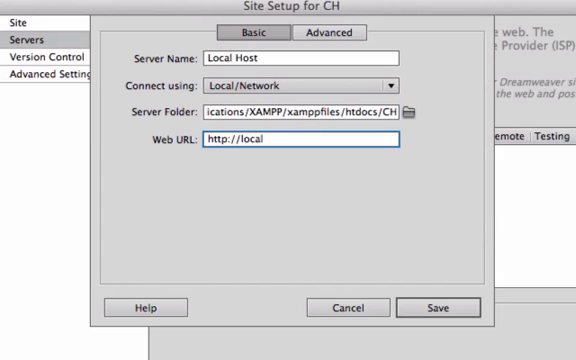
{"action": "type", "text": "h"}
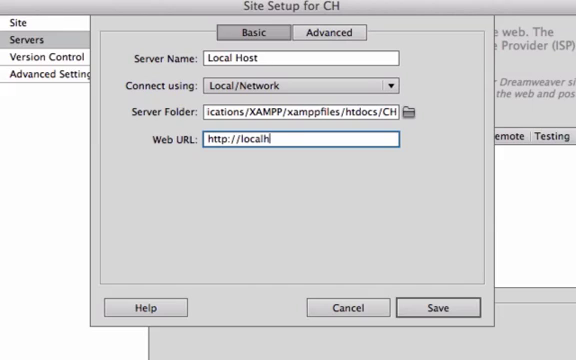
{"action": "type", "text": "ost/"}
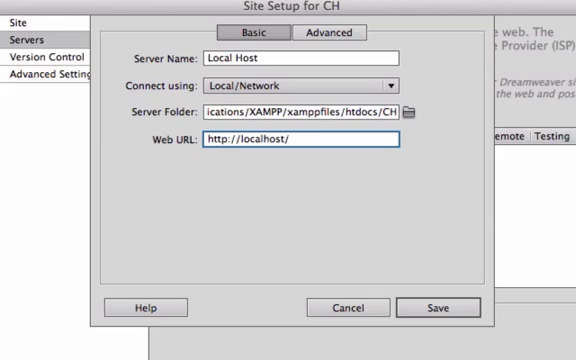
{"action": "type", "text": "CH"}
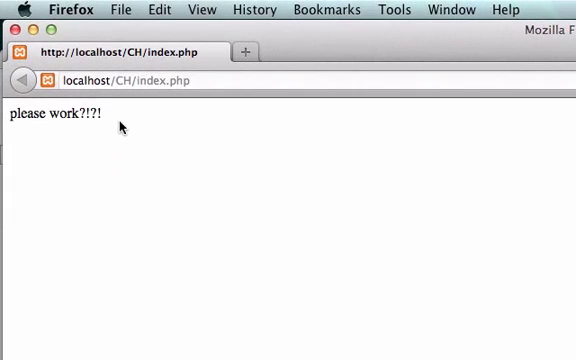
{"action": "mouse_move", "coordinate": [250, 195]}
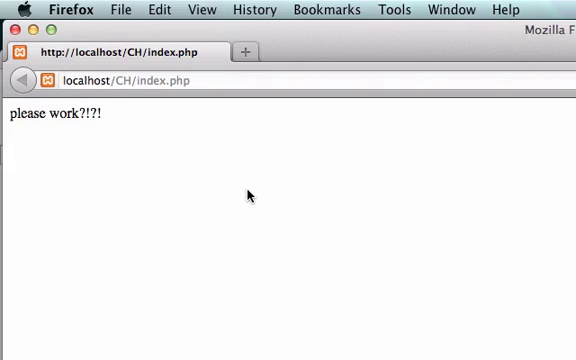